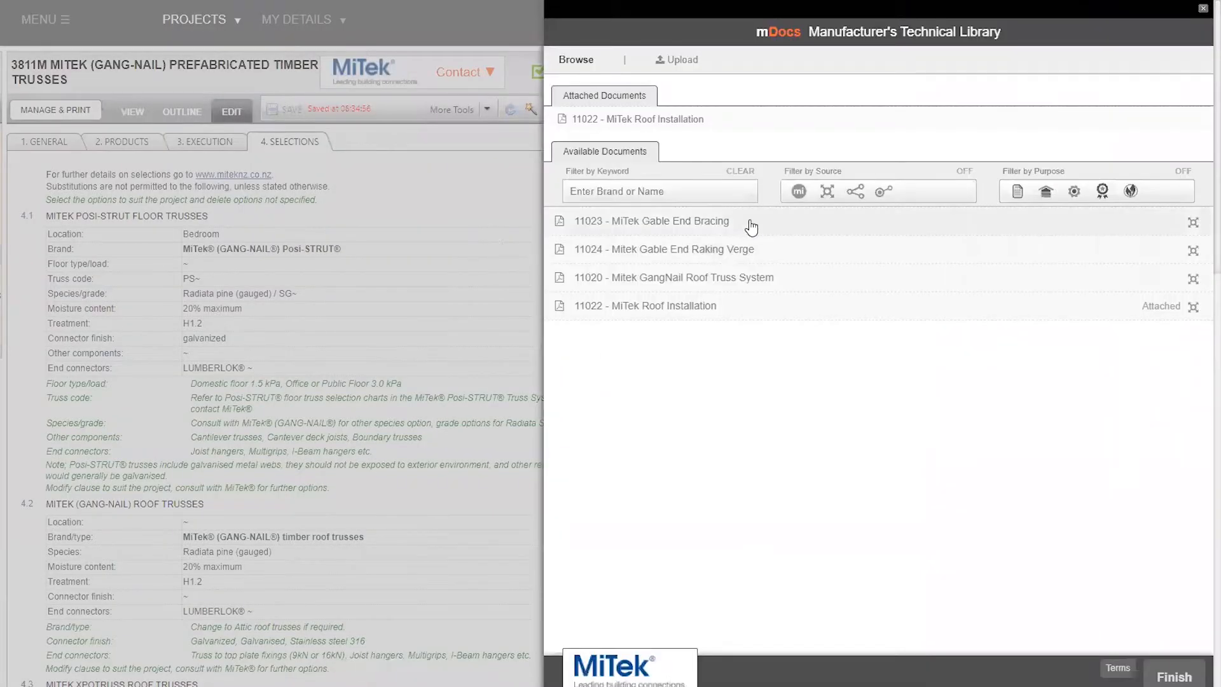
# Step: Preview the Gable End Bracing and Environmental brochure entries, then reach the home page Log In box
pyautogui.click(651, 220)
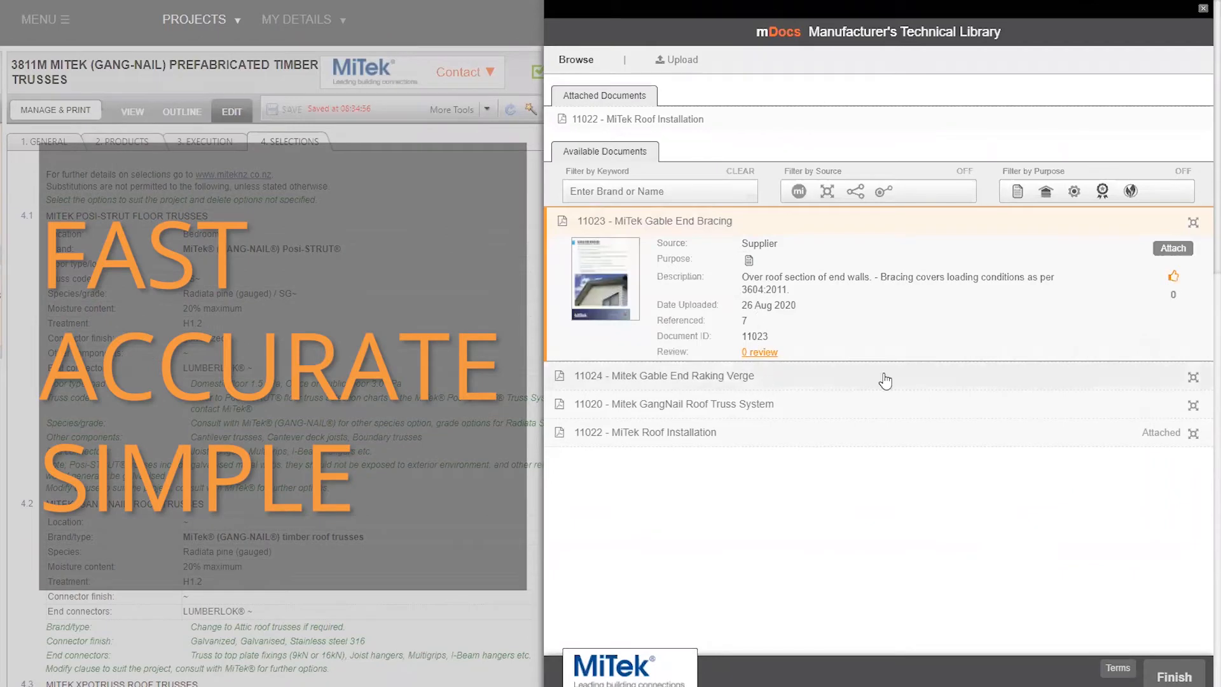
pyautogui.click(1172, 247)
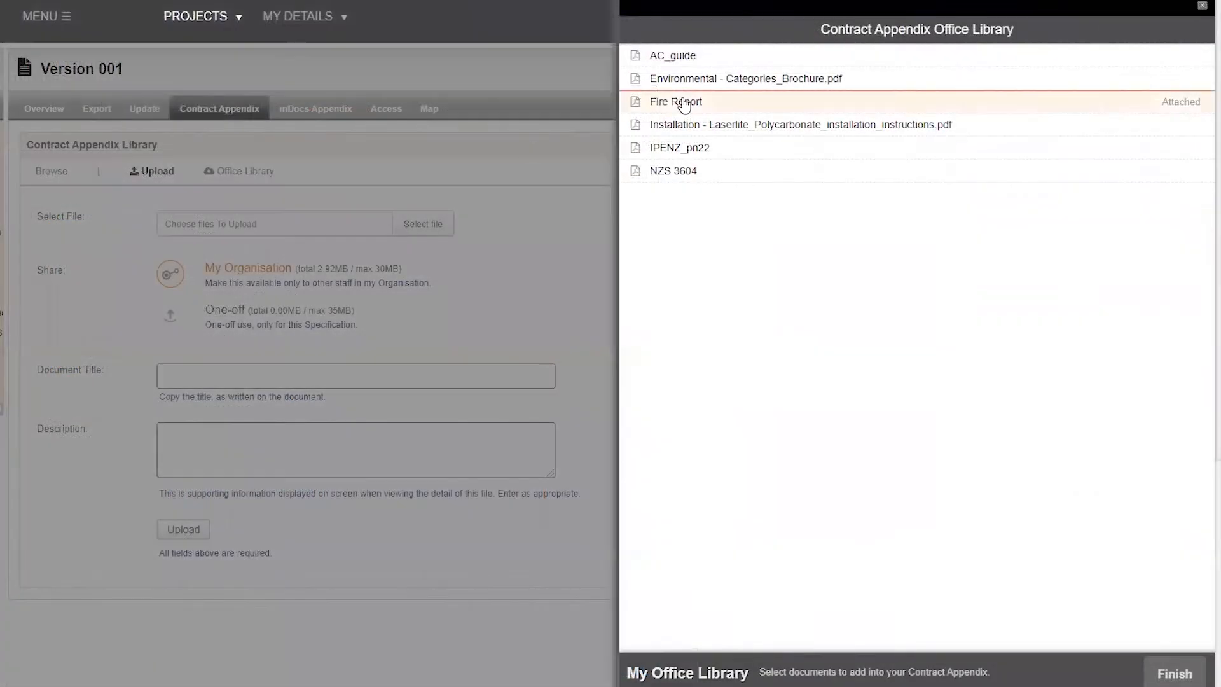
pyautogui.click(746, 79)
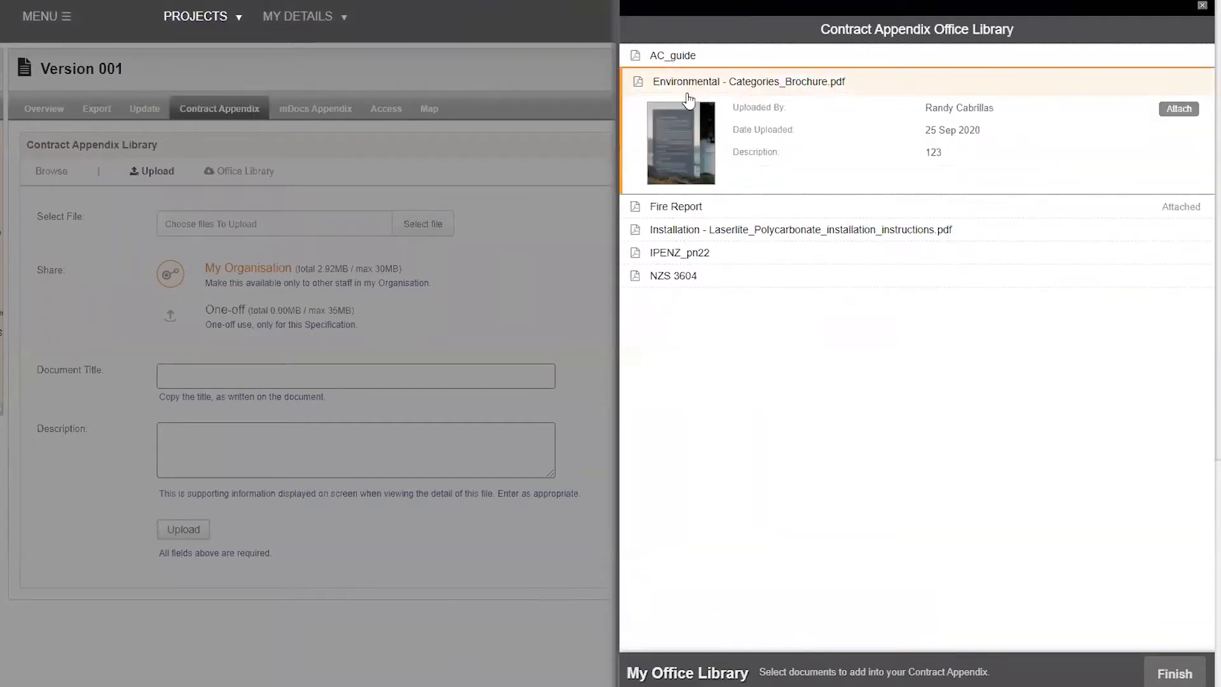
pyautogui.moveTo(1126, 131)
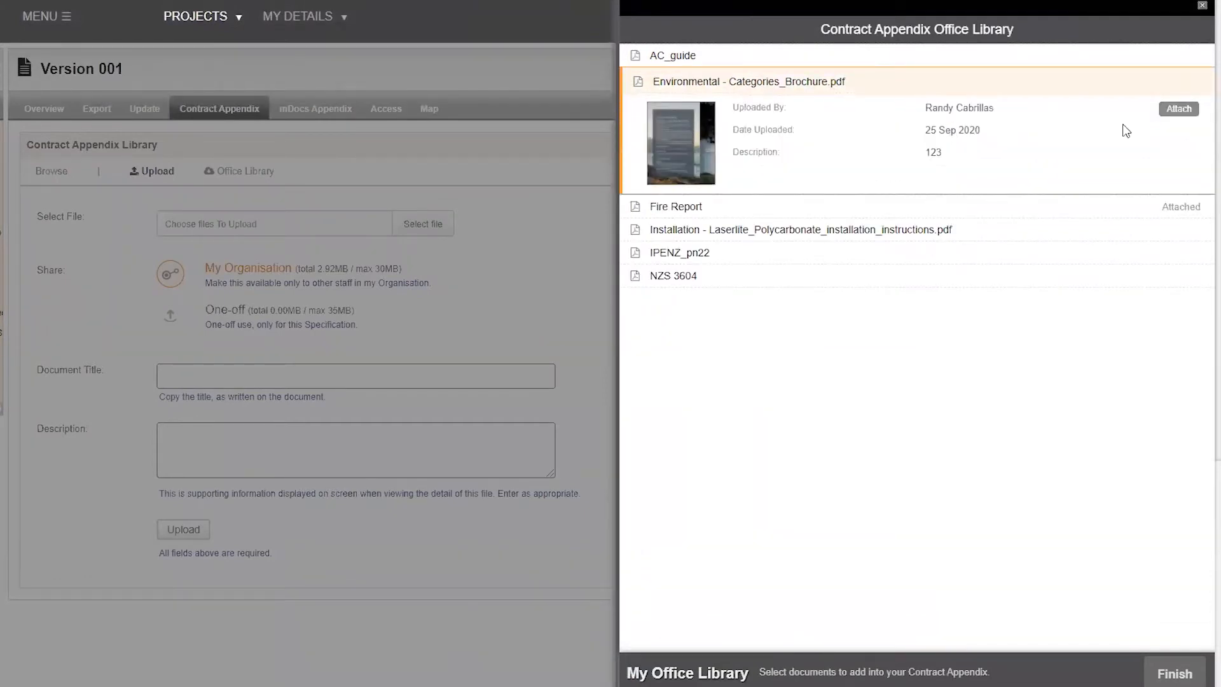
pyautogui.click(1178, 109)
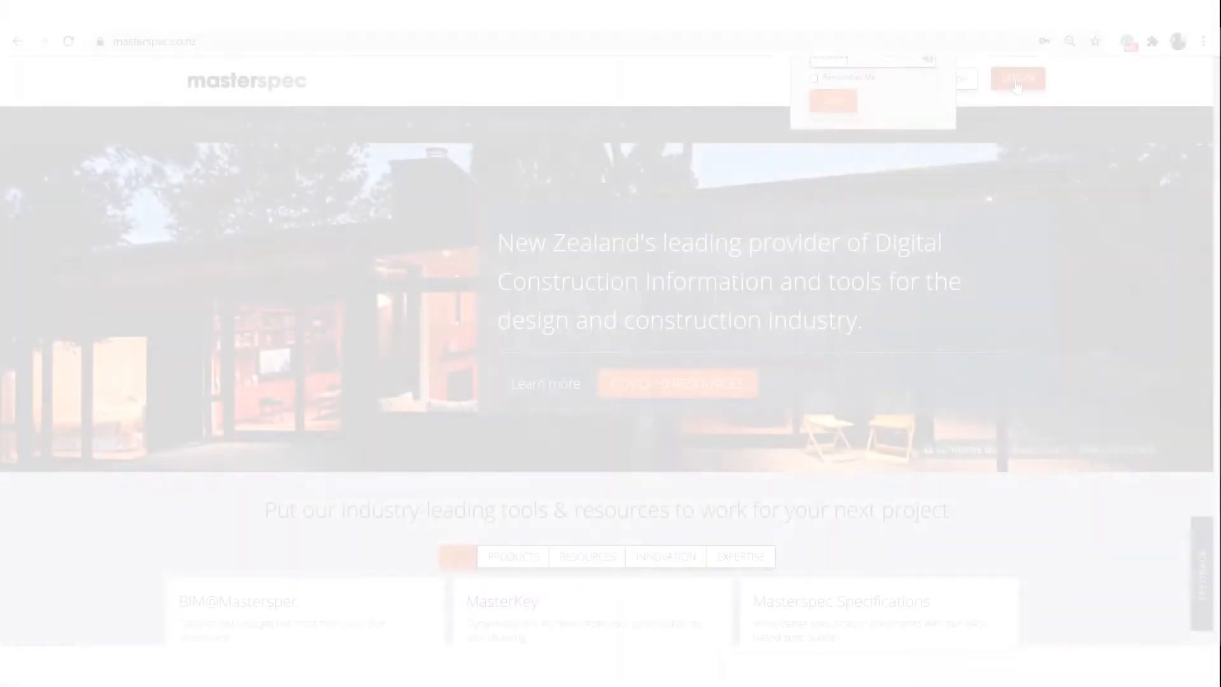
# Step: Log in with saved credentials and open the 'Residential house - Version 001' overview
pyautogui.click(833, 203)
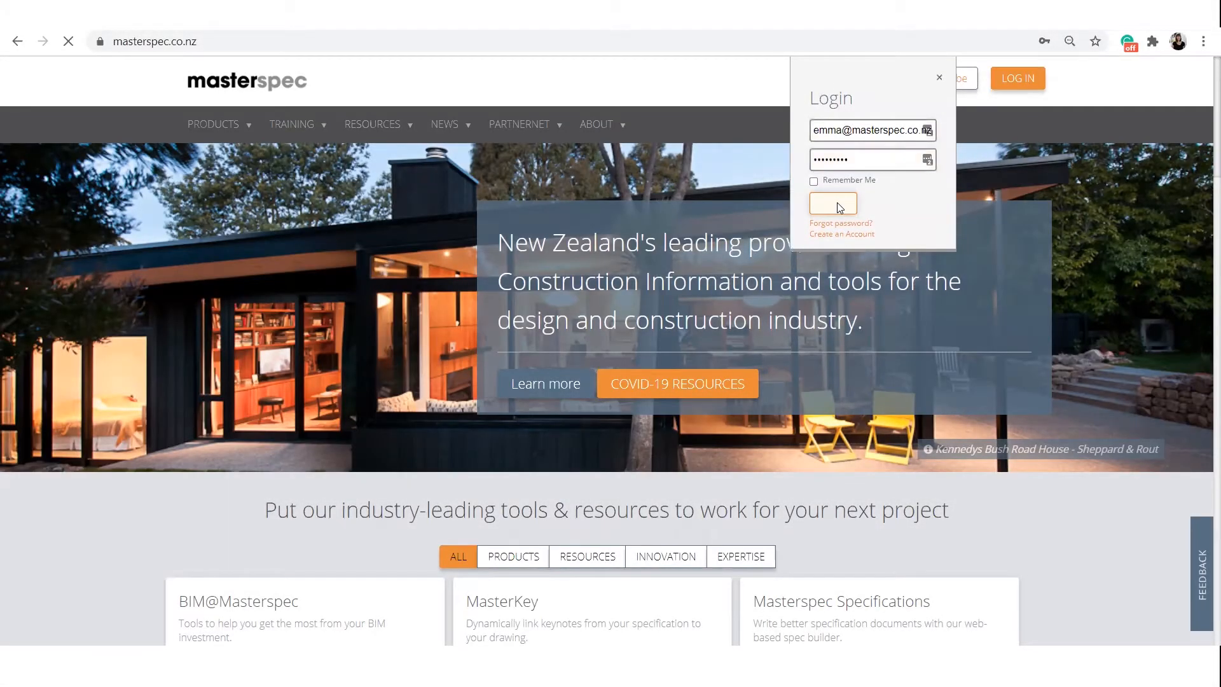
pyautogui.click(832, 202)
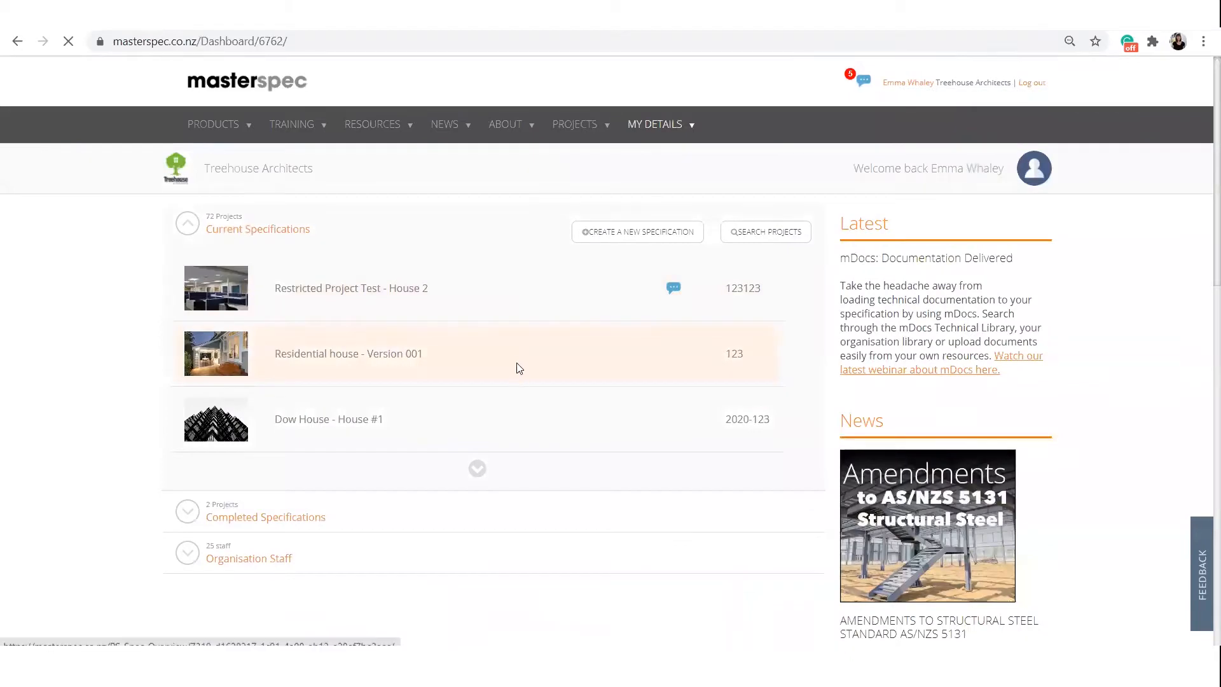
pyautogui.click(348, 352)
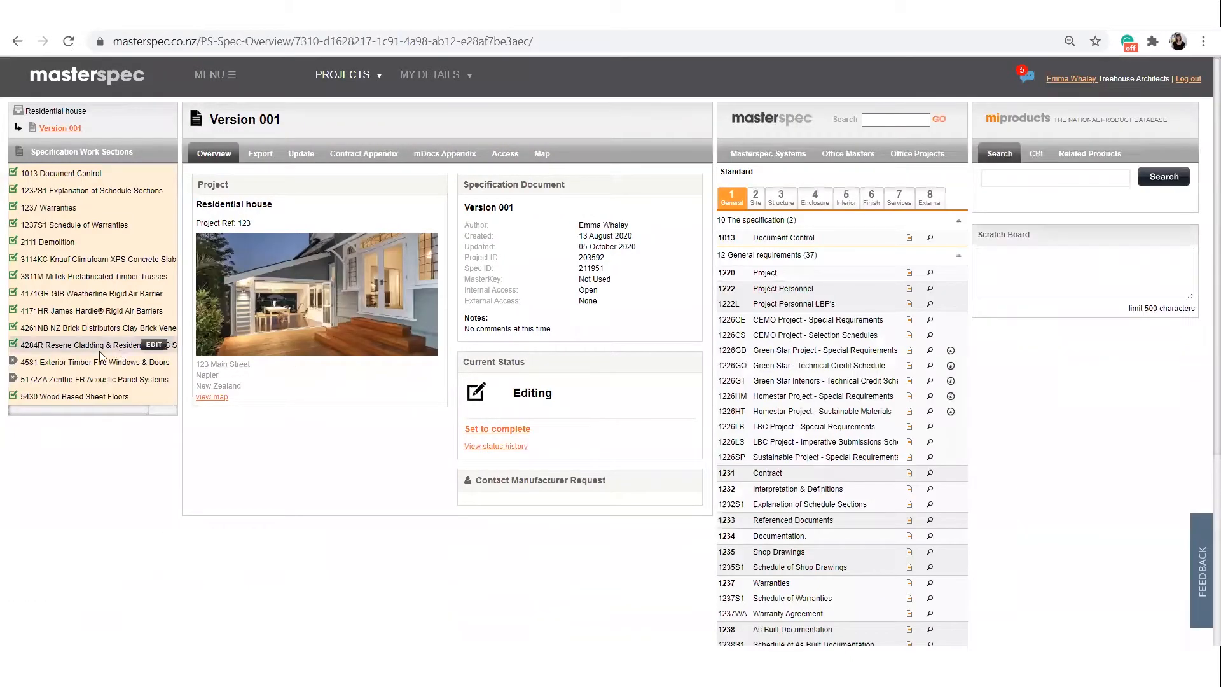
pyautogui.click(363, 153)
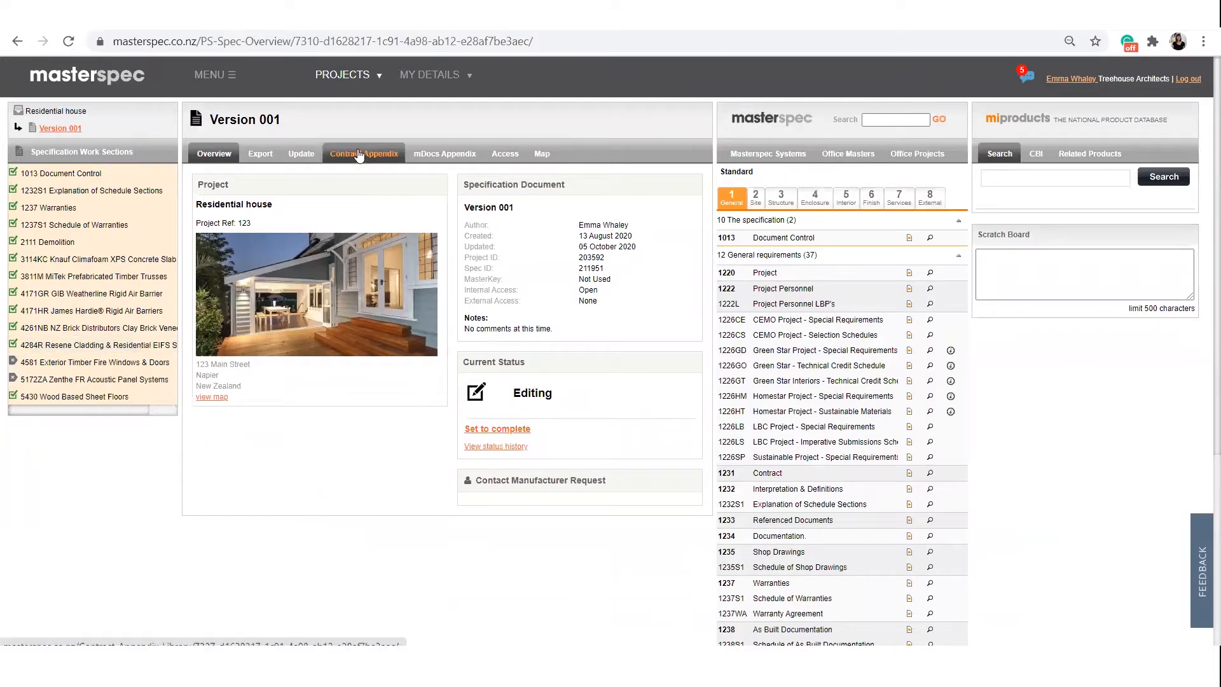
# Step: Go to the Contract Appendix tab and start a new document upload
pyautogui.click(363, 153)
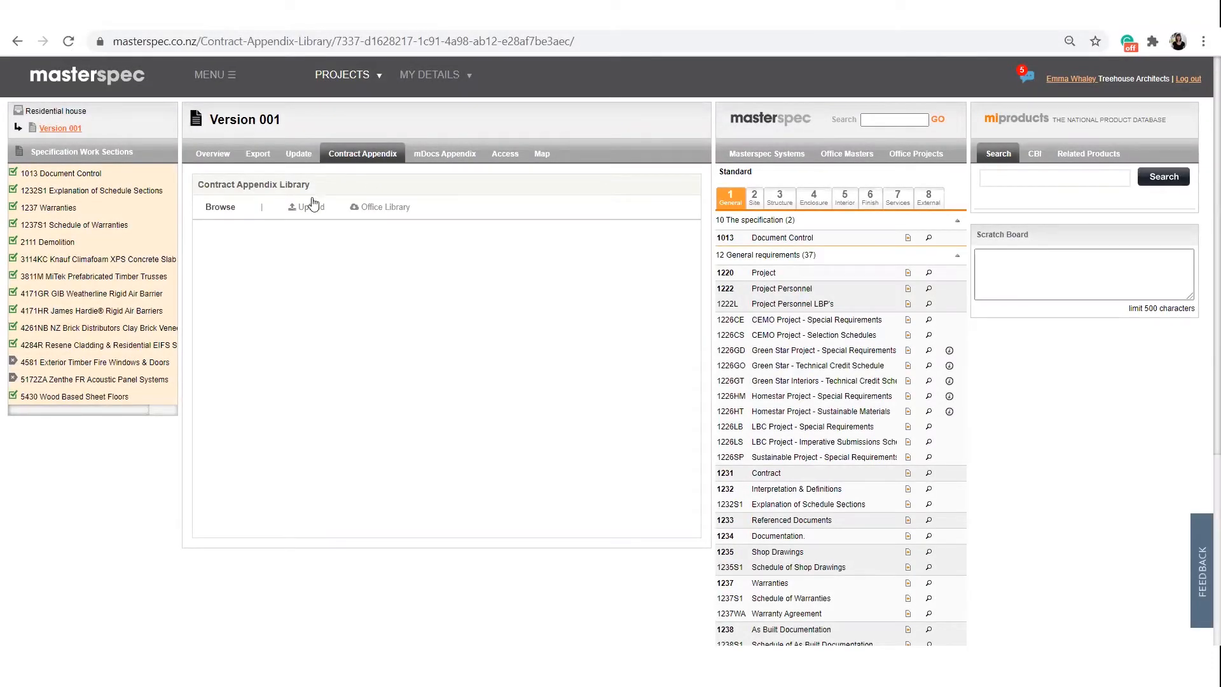
pyautogui.click(306, 207)
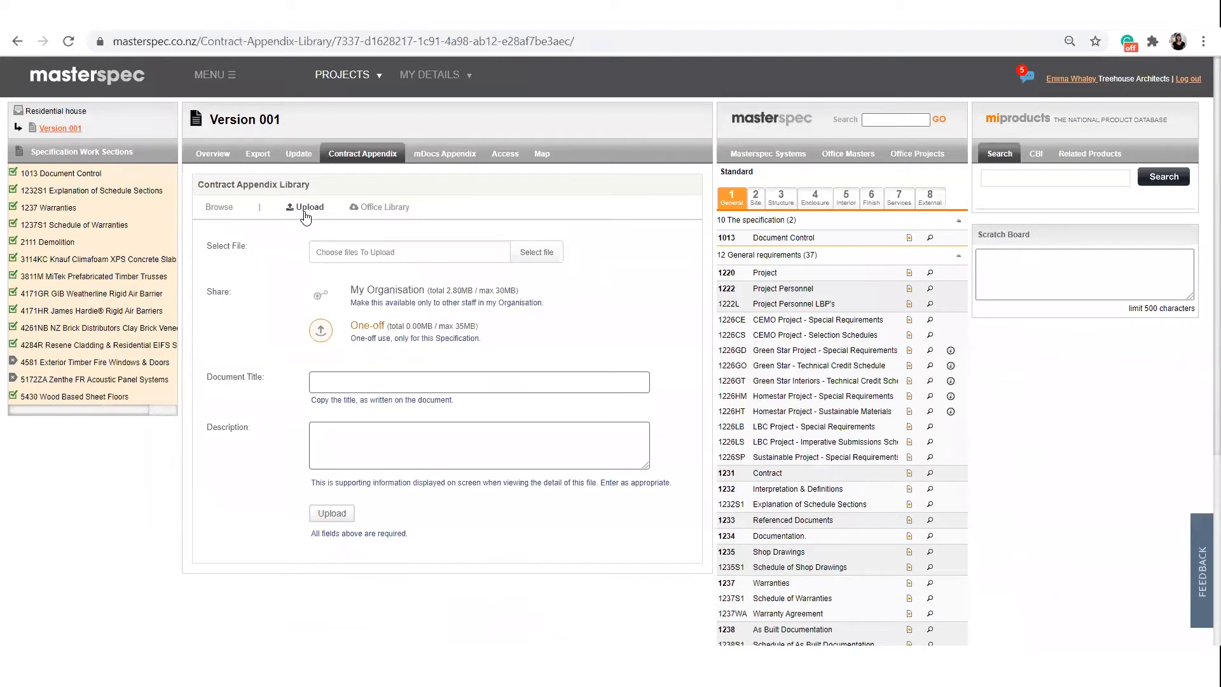
pyautogui.moveTo(554, 255)
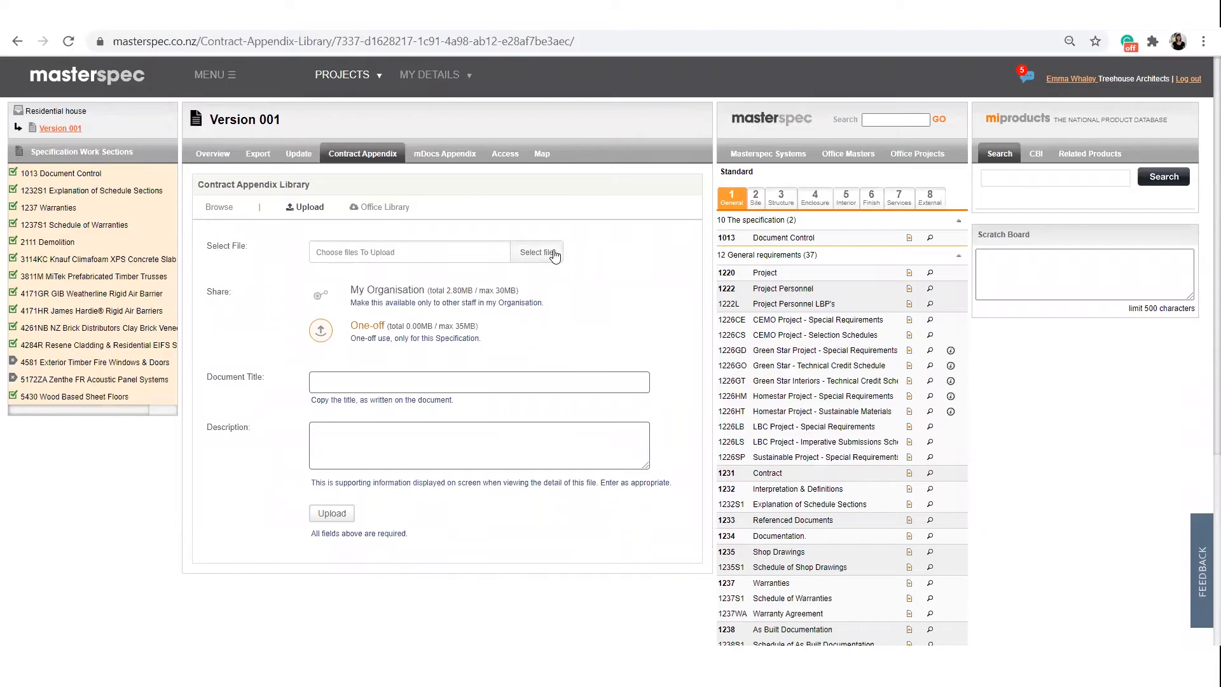
# Step: Attach 0_Fire_engineering_tables_8_2004_(1).pdf from the Branz Appraisal folder
pyautogui.click(537, 252)
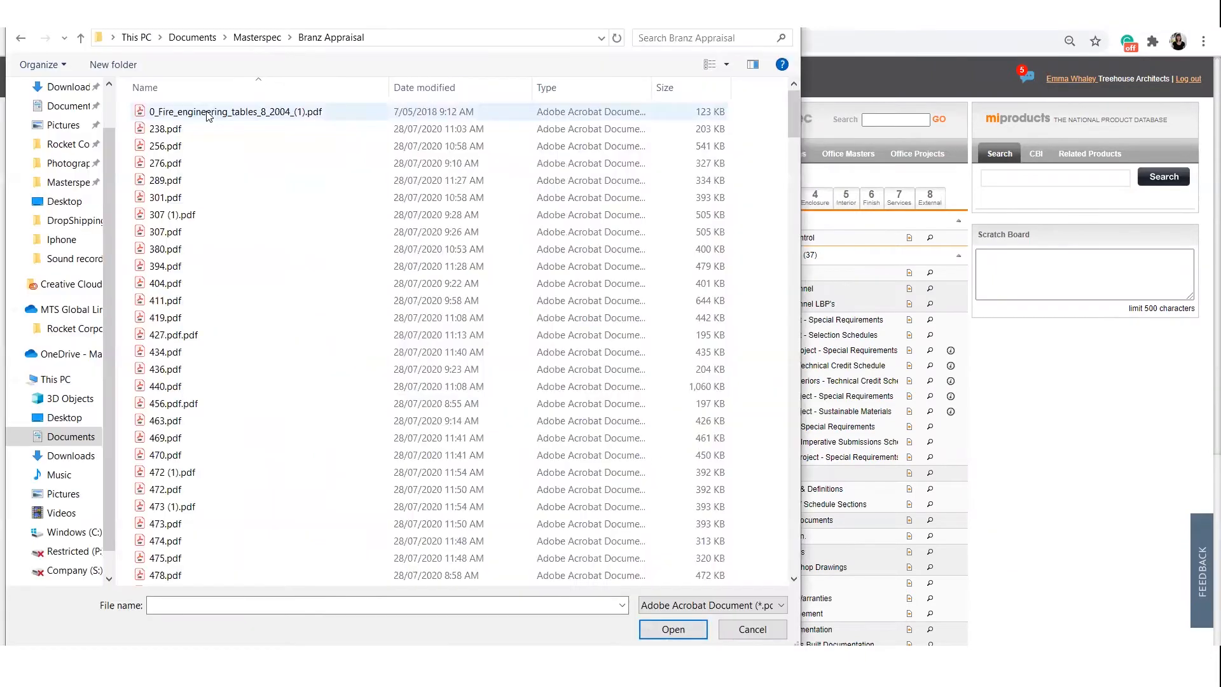
pyautogui.moveTo(234, 111)
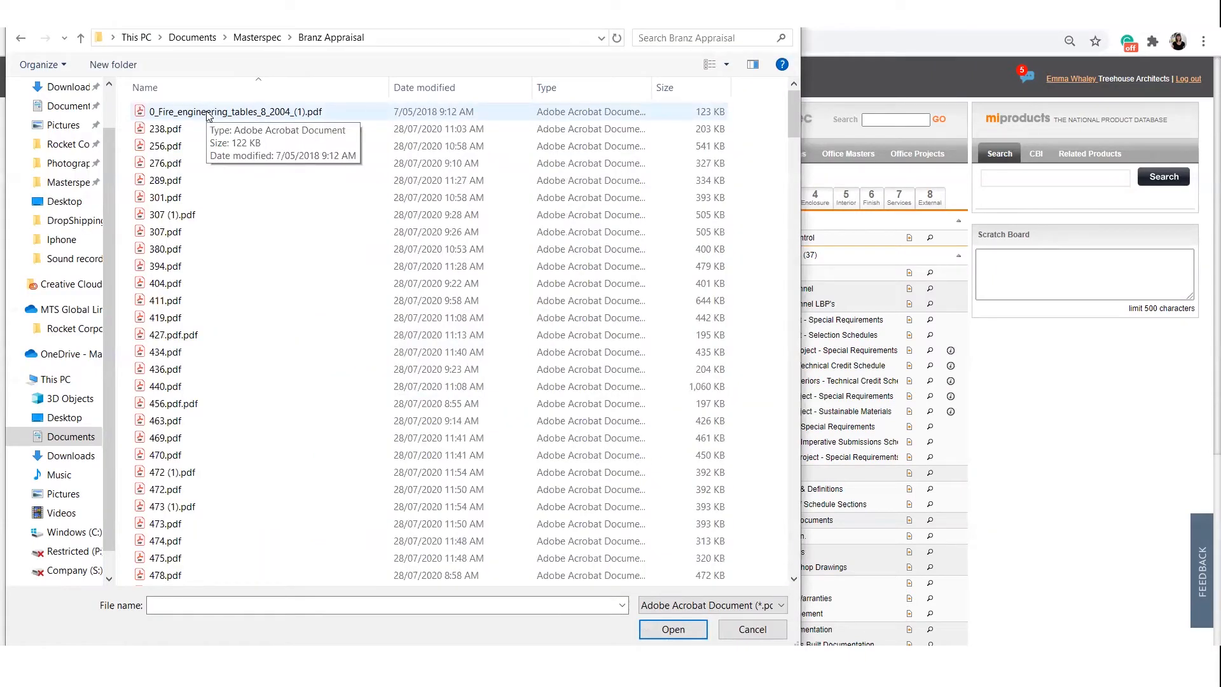
pyautogui.click(672, 629)
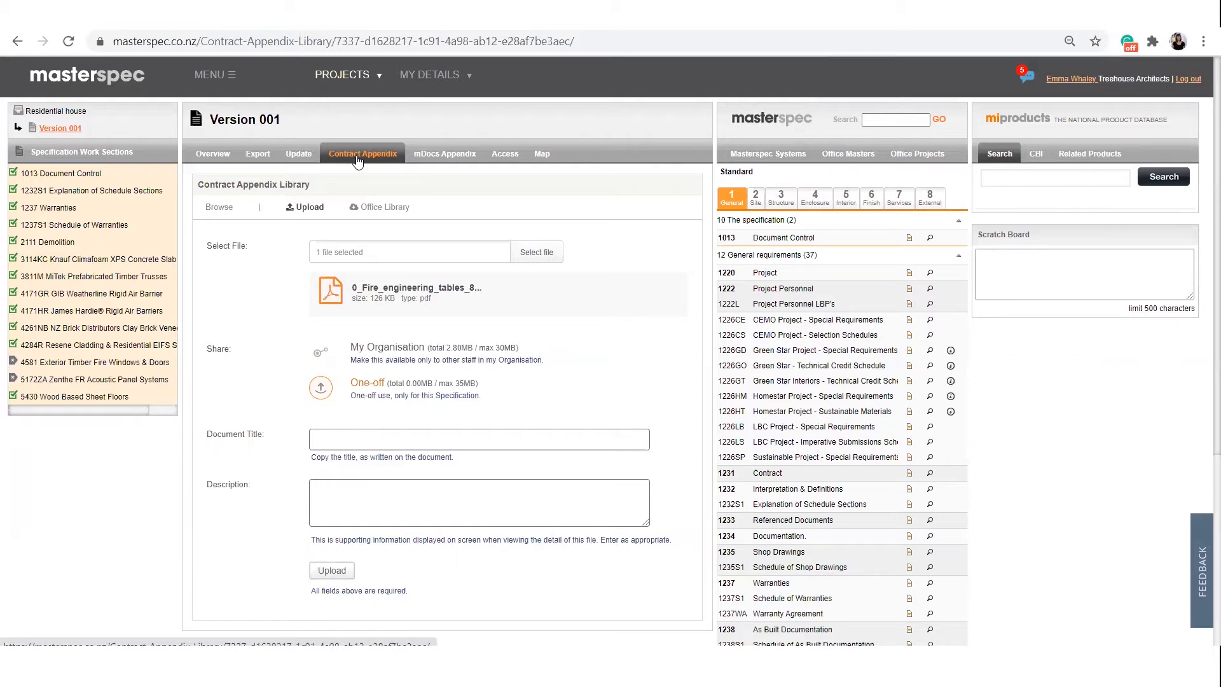
pyautogui.moveTo(306, 211)
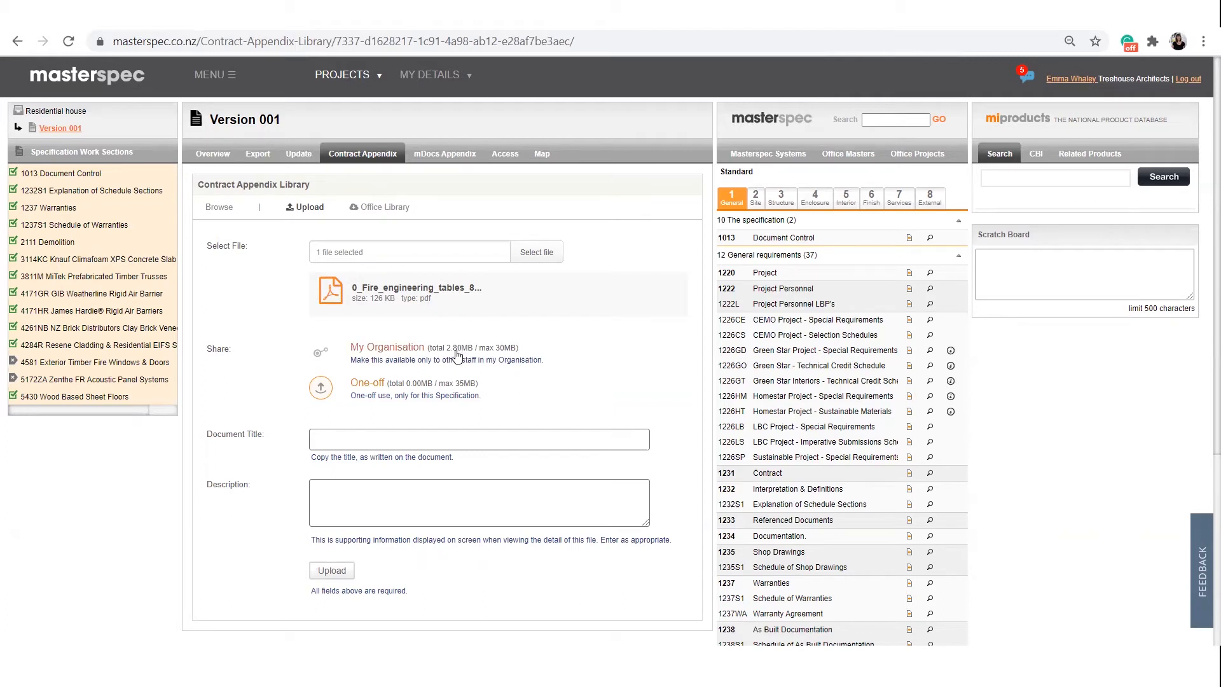
pyautogui.moveTo(430, 396)
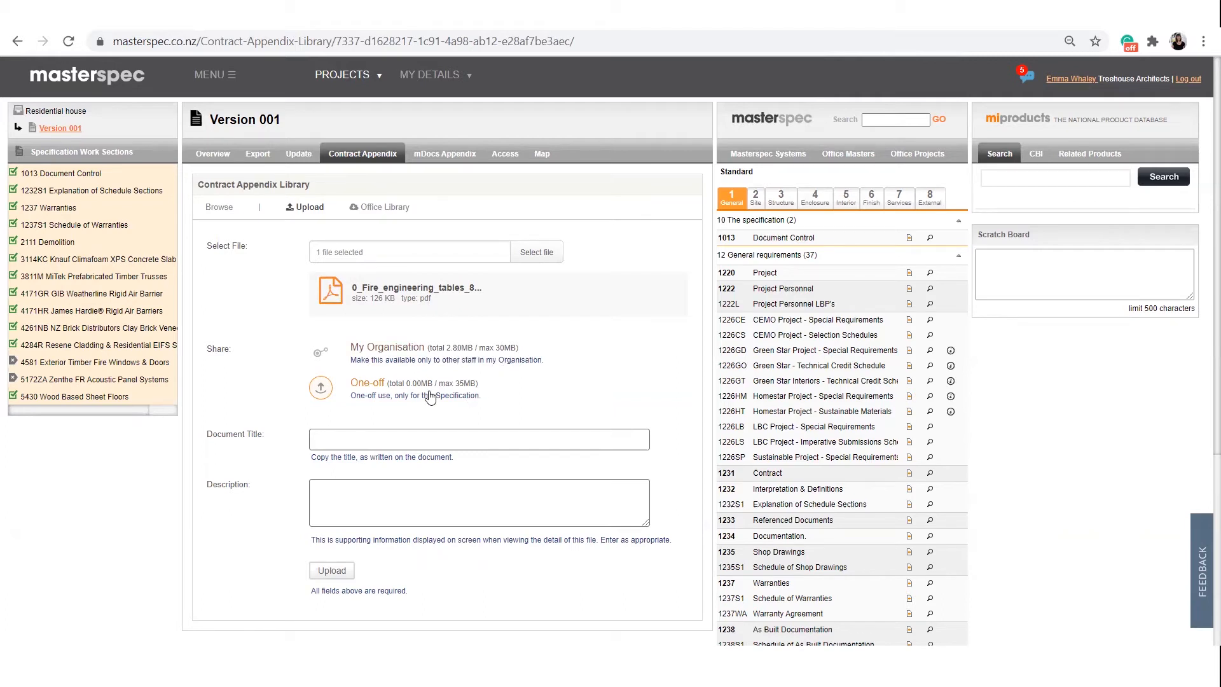
# Step: Set the upload's sharing to My Organisation instead of One-off
pyautogui.click(384, 207)
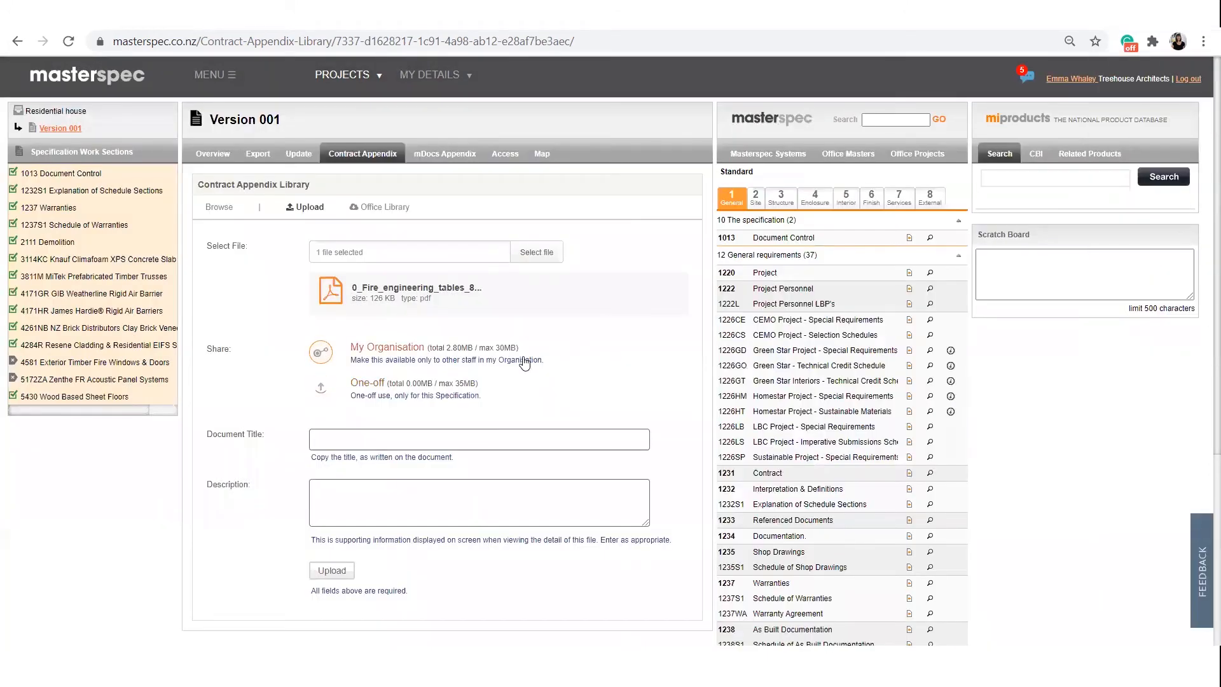
# Step: Title the document 'Fire Report', describe it as 'Details on..', and upload it
pyautogui.write('F')
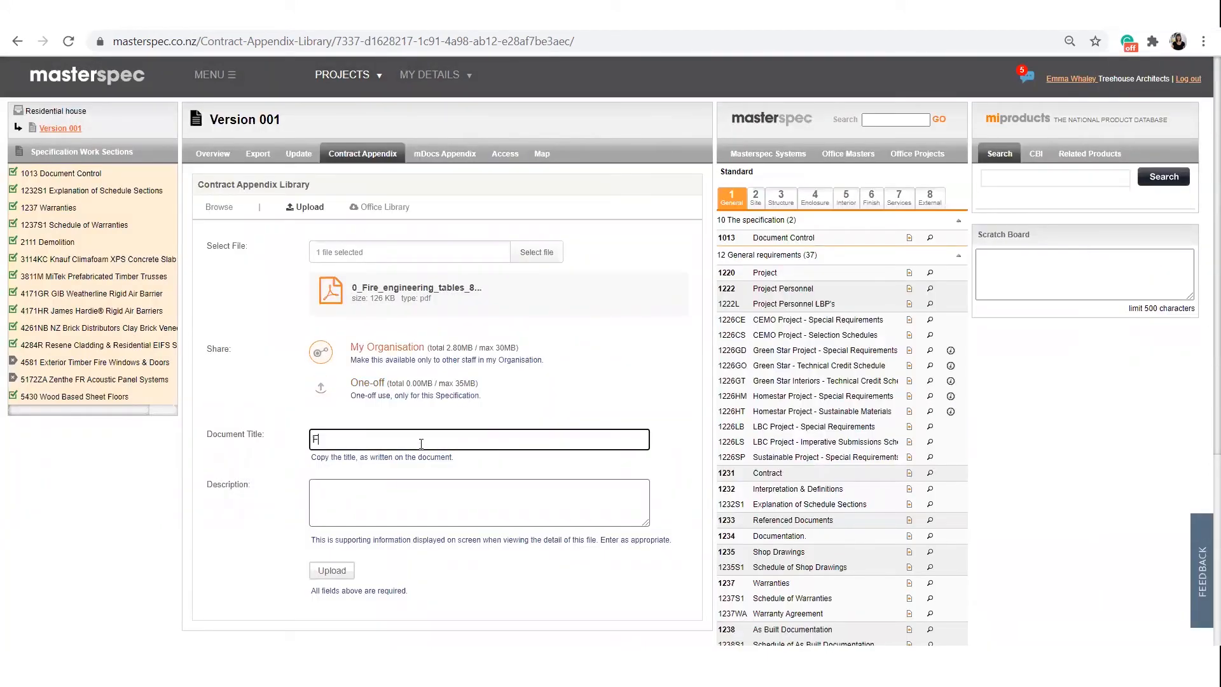
pyautogui.write('ire Report')
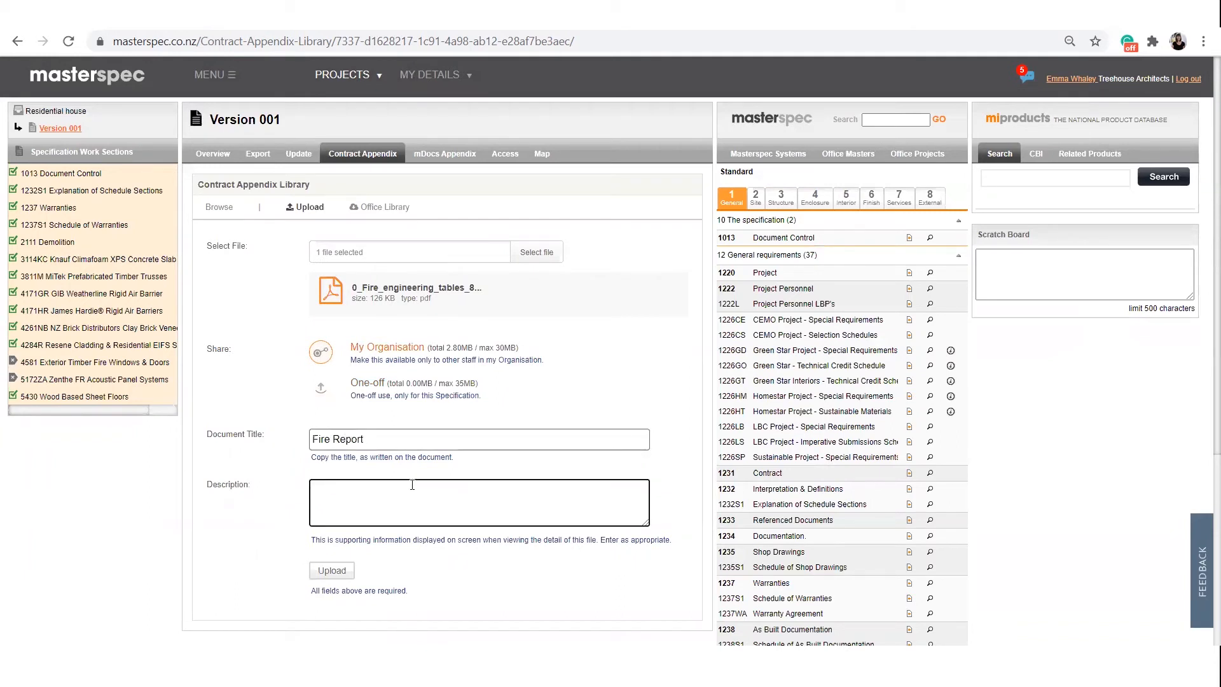
pyautogui.write('Details on..')
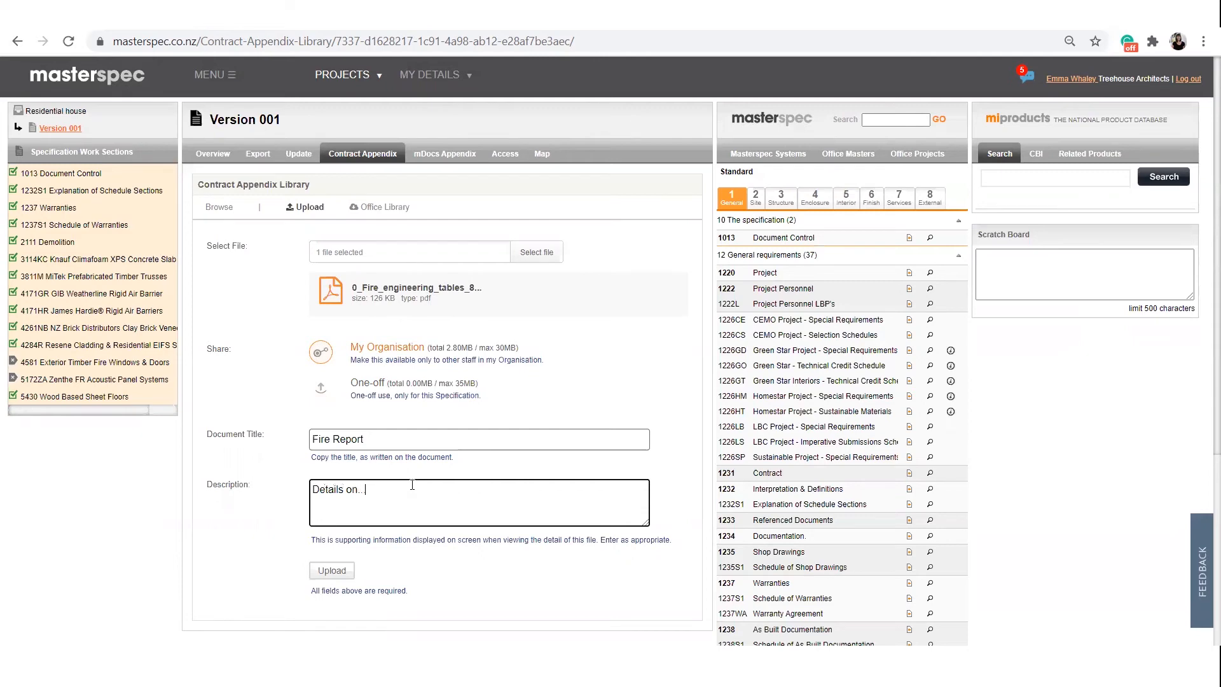
pyautogui.moveTo(332, 570)
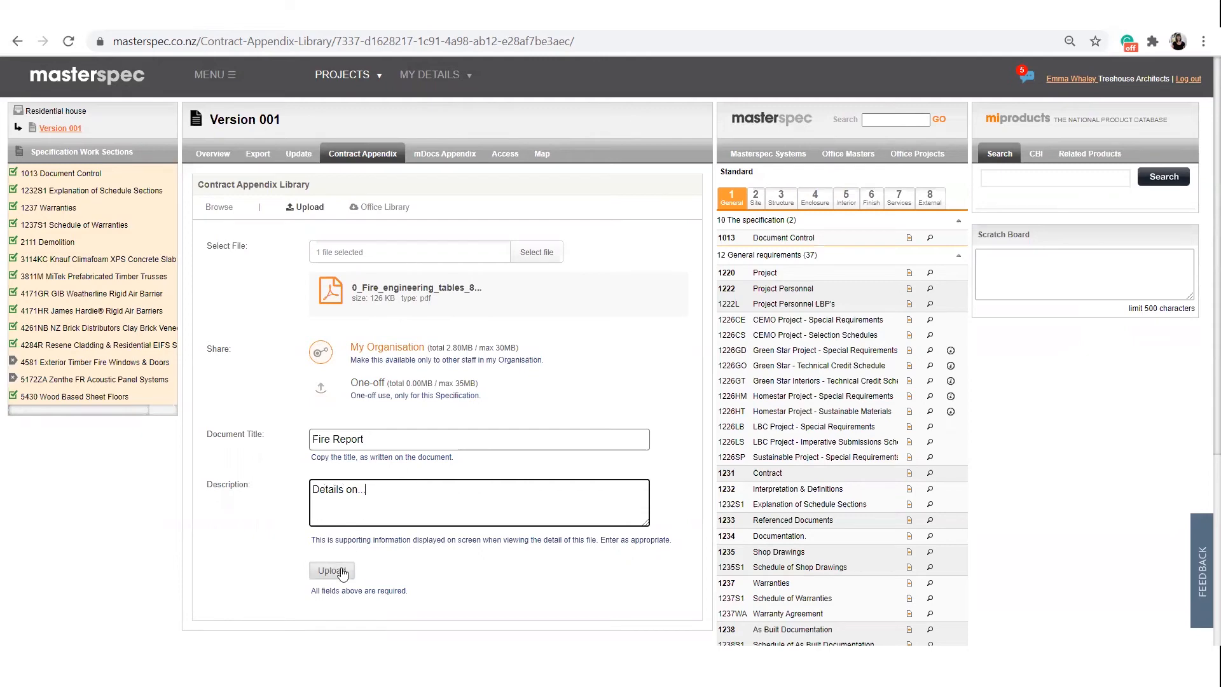
pyautogui.click(332, 570)
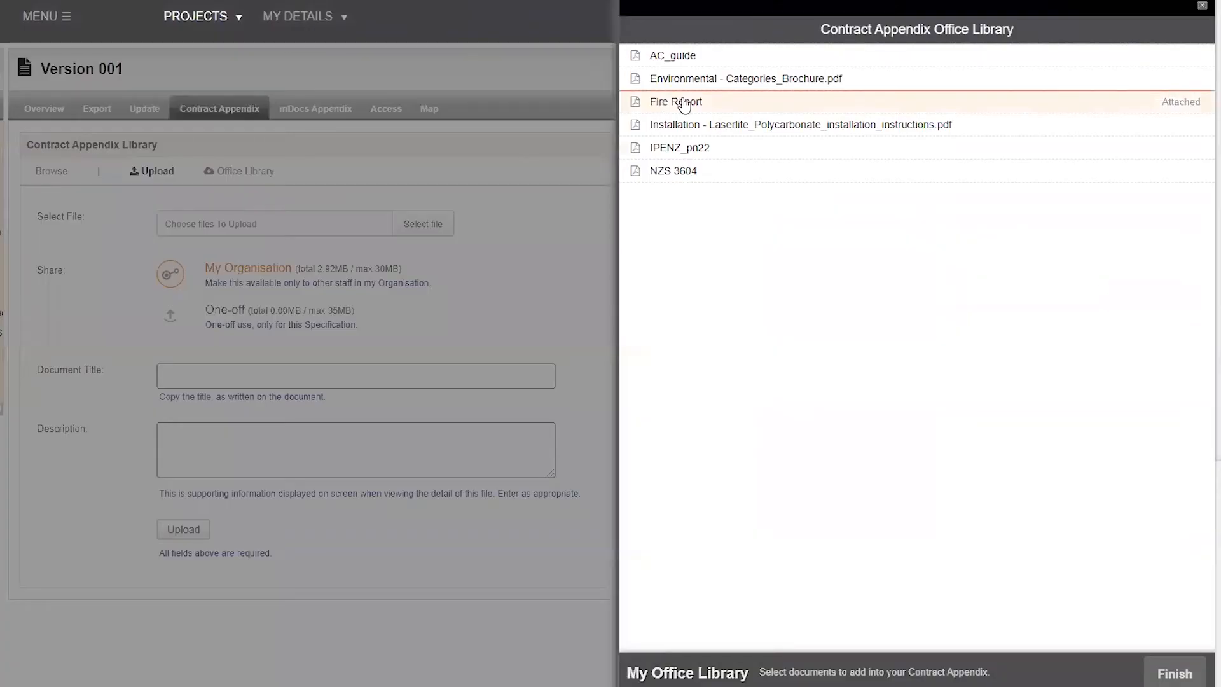
# Step: Attach Environmental - Categories_Brochure.pdf from My Office Library, then preview IPENZ_pn22 details
pyautogui.click(745, 77)
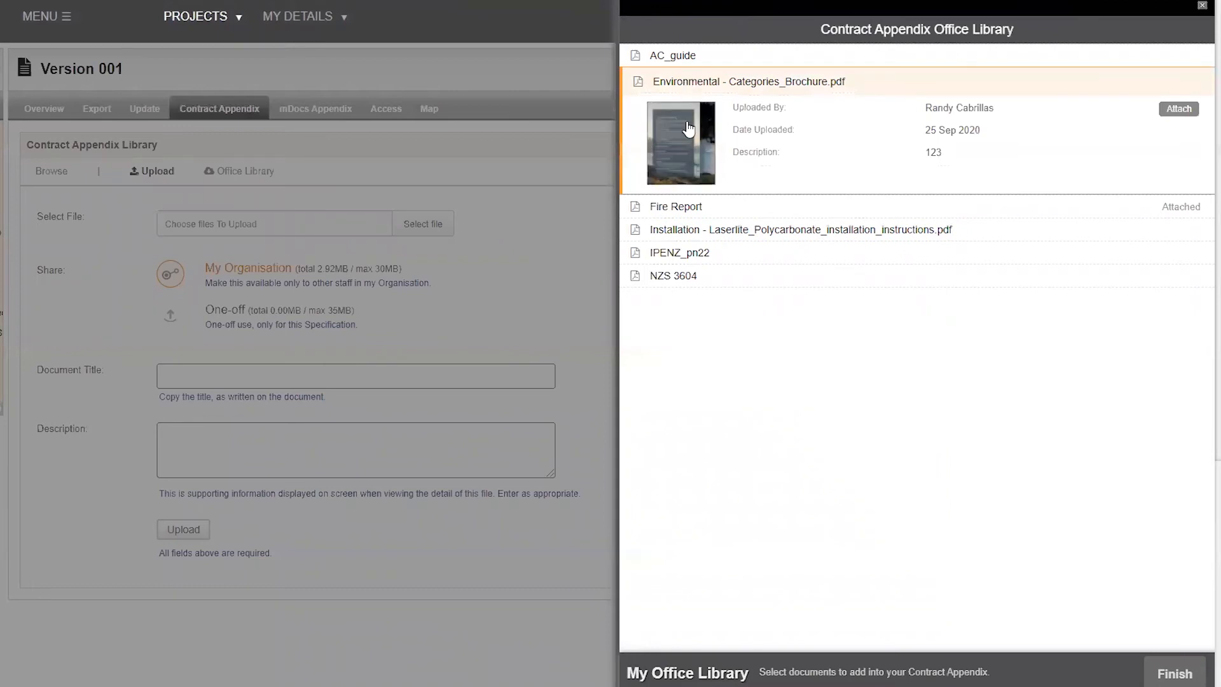
pyautogui.moveTo(688, 139)
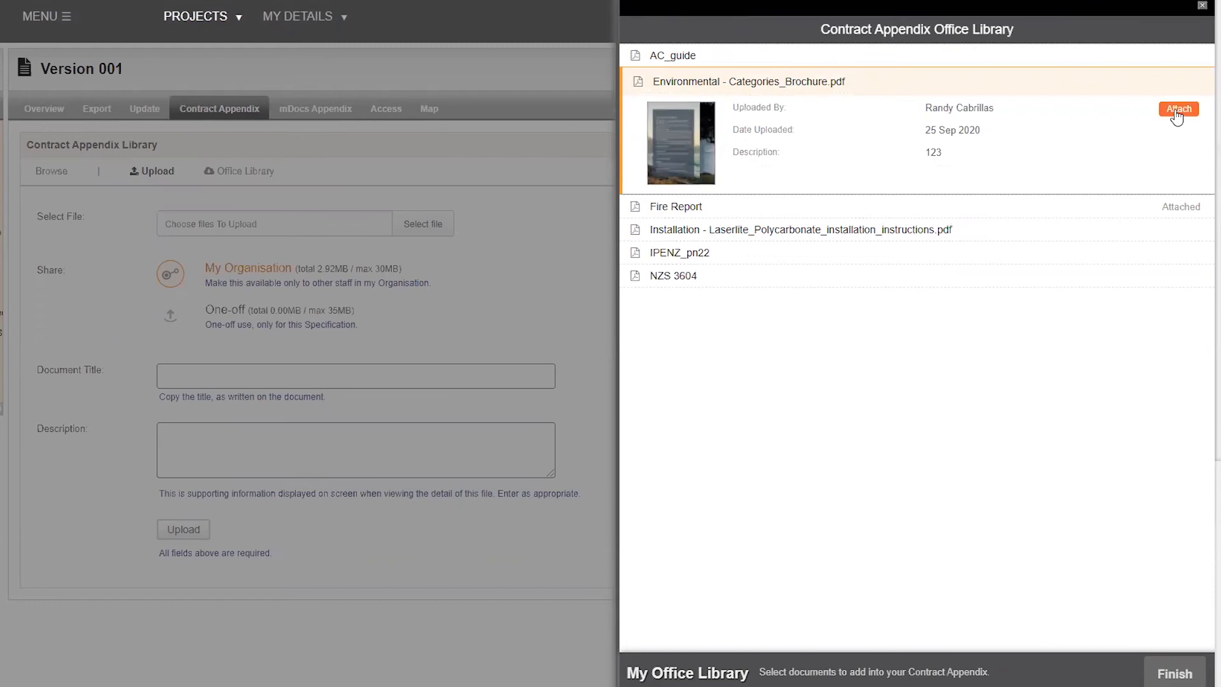
pyautogui.click(1178, 108)
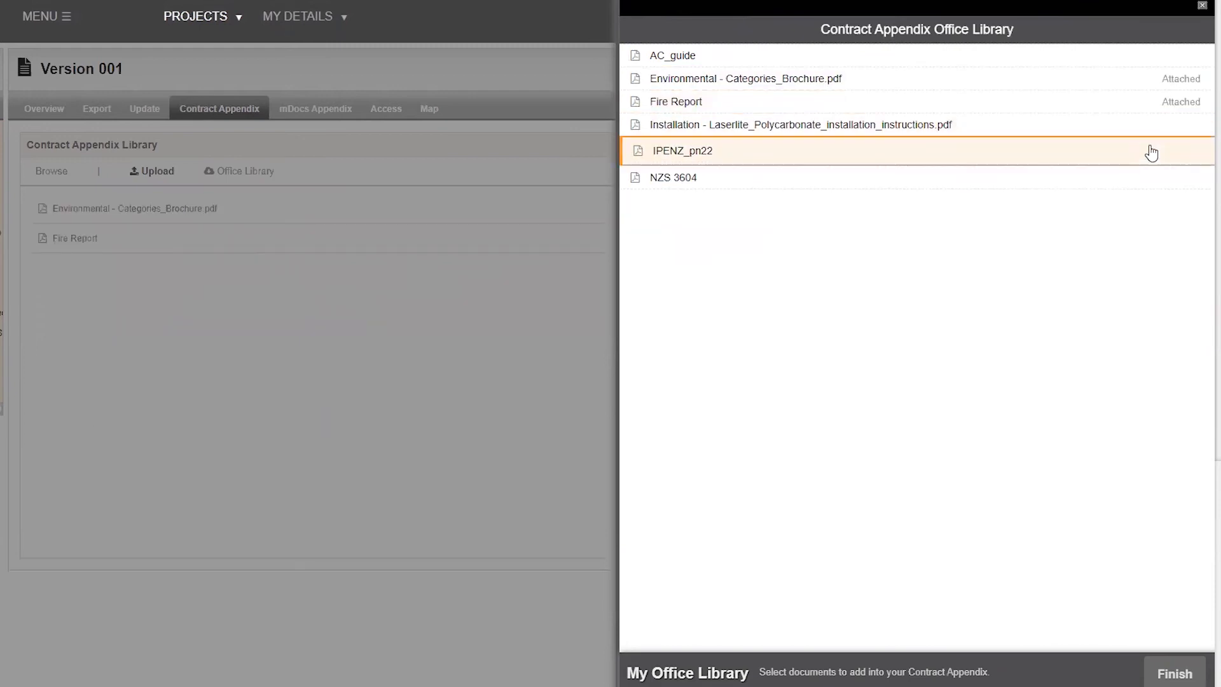
pyautogui.click(681, 150)
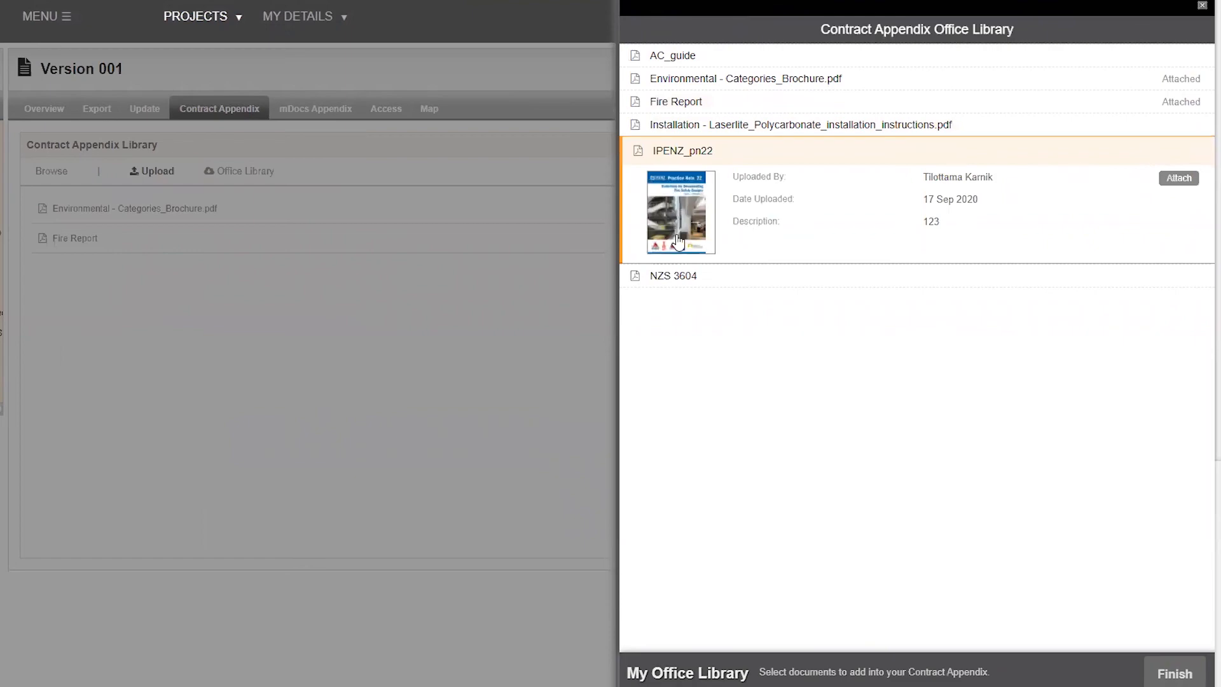